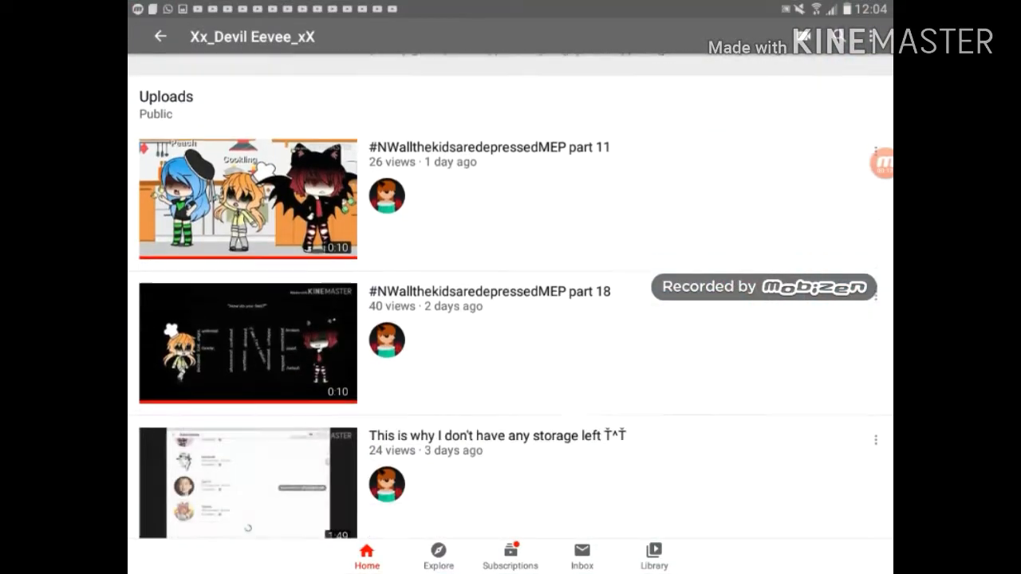
Open the channel's full Uploads list and browse down through years-old uploads and back to the newest.
{"action": "scroll", "scroll_direction": "down", "scroll_amount": 3}
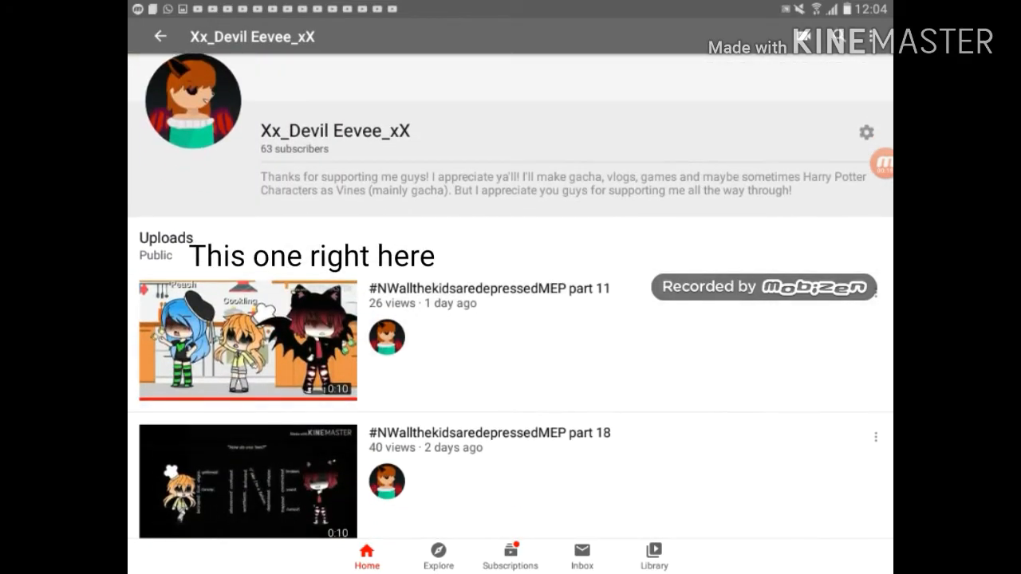
{"action": "left_click", "coordinate": [248, 341]}
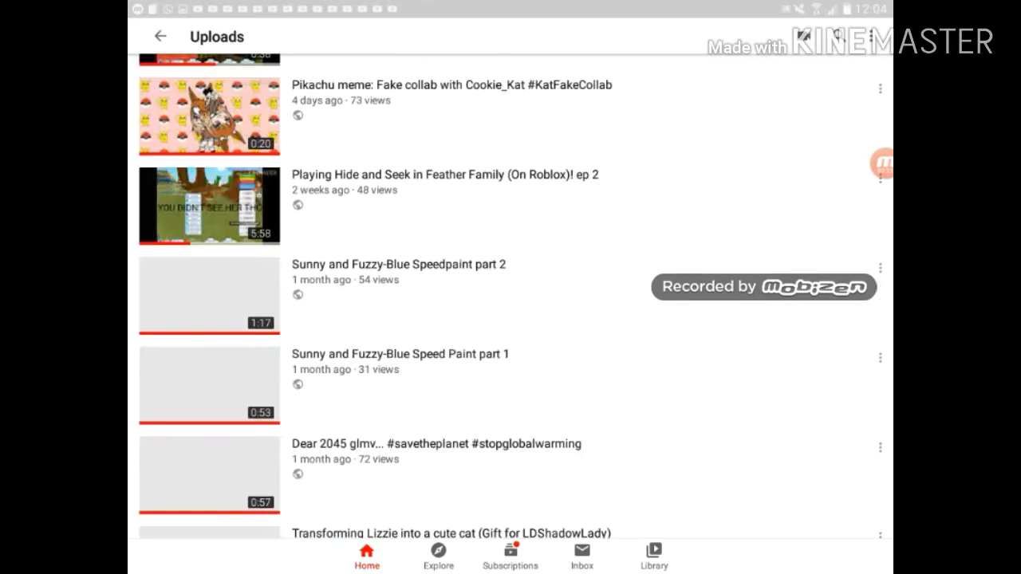
{"action": "scroll", "scroll_direction": "down", "scroll_amount": 3}
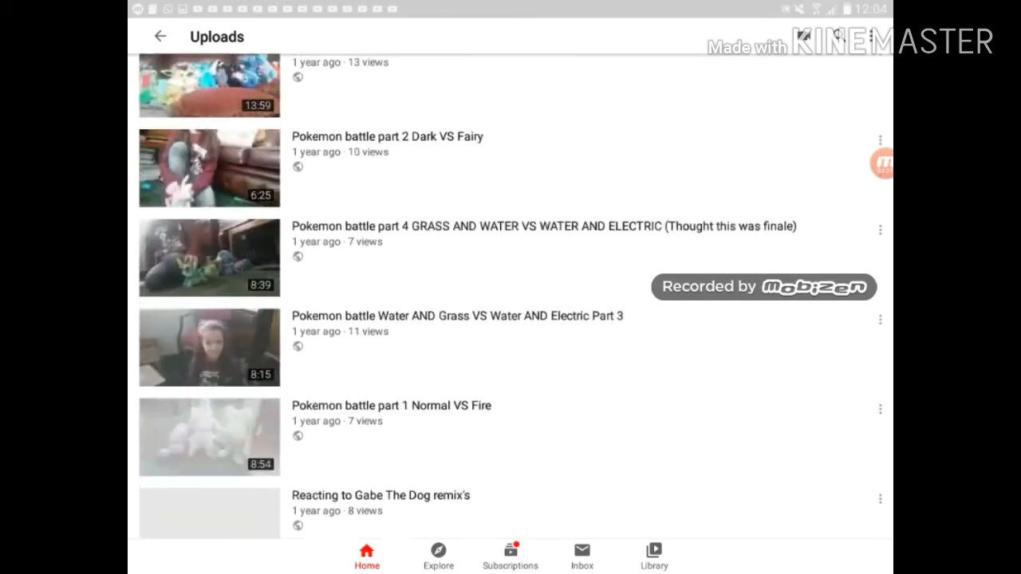
{"action": "scroll", "scroll_direction": "down", "scroll_amount": 3}
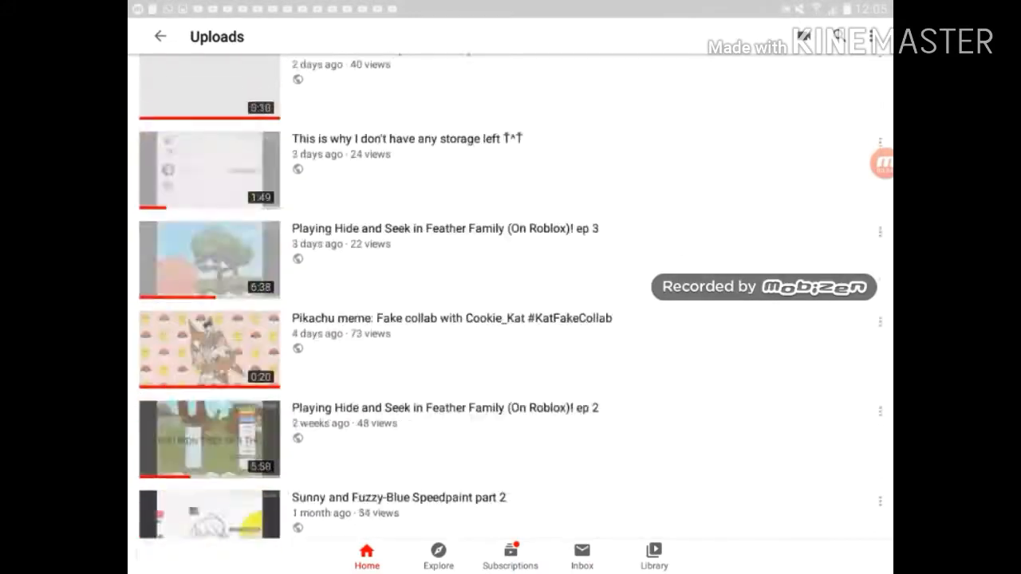
{"action": "scroll", "scroll_direction": "down", "scroll_amount": 3}
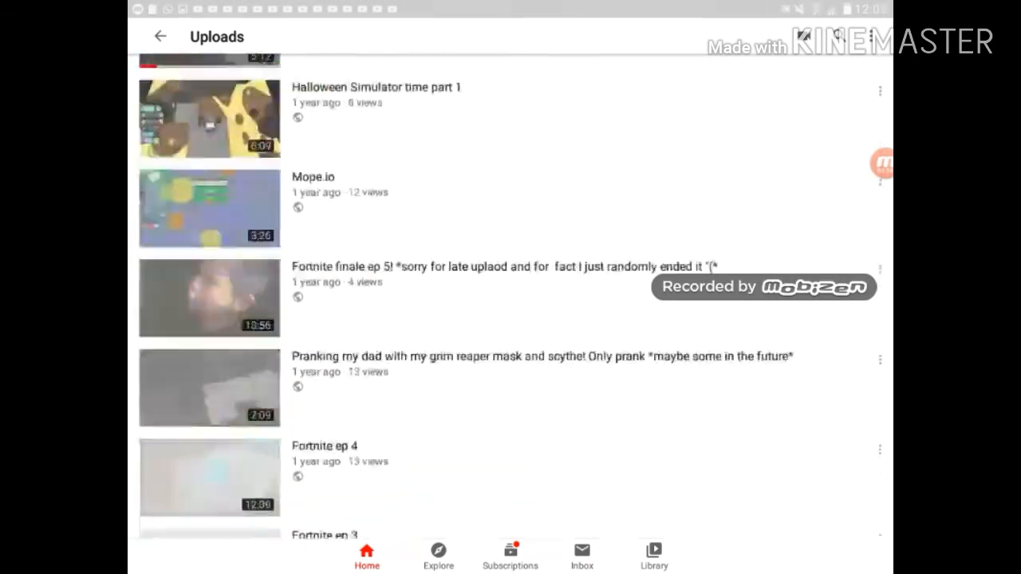
{"action": "scroll", "scroll_direction": "down", "scroll_amount": 3}
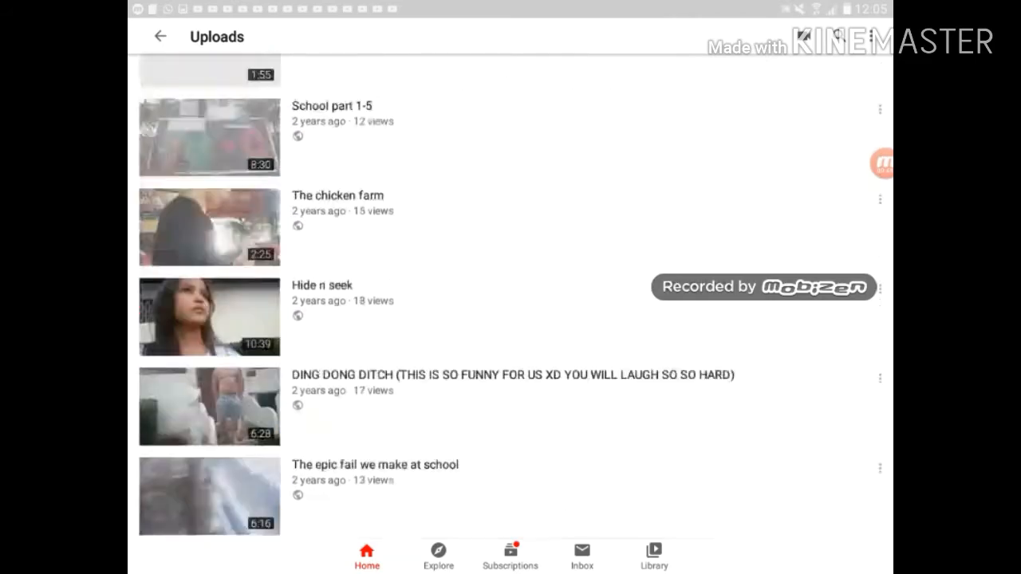
{"action": "scroll", "scroll_direction": "down", "scroll_amount": 3}
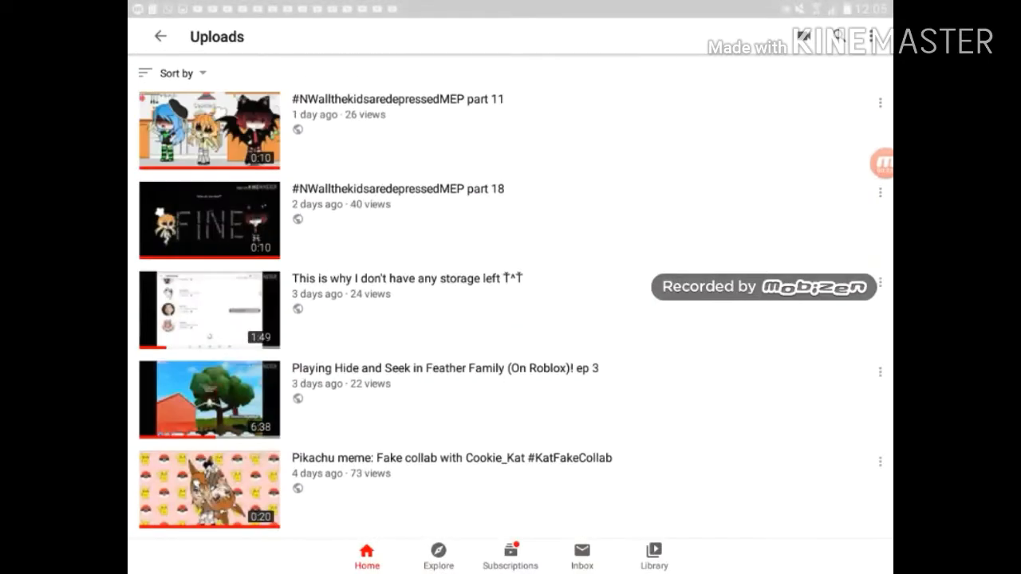
Leave YouTube for KineMaster's start screen listing the Mad Hatter glmv project.
{"action": "scroll", "scroll_direction": "down", "scroll_amount": 3}
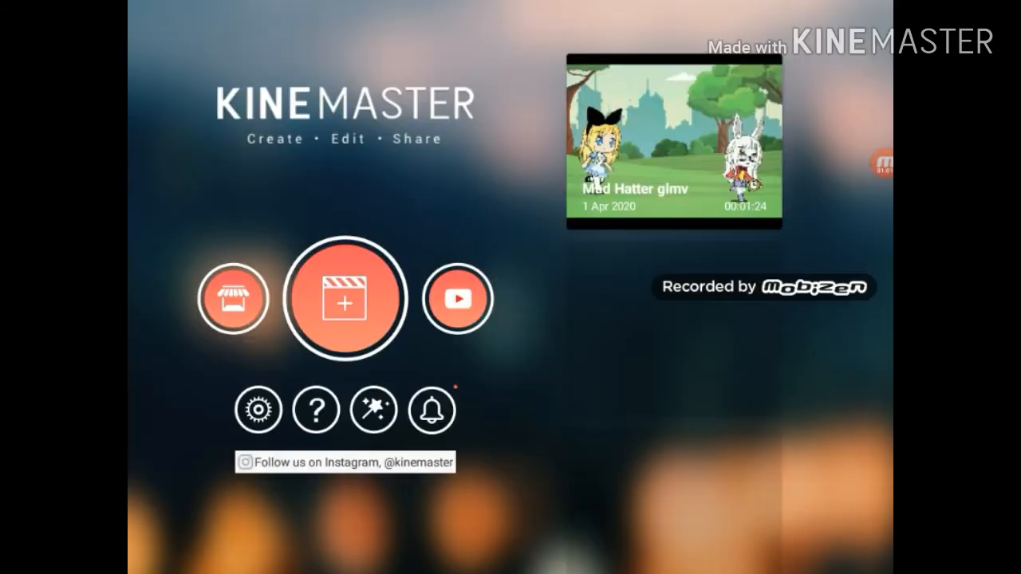
Exit KineMaster to the home screen and open the Games! folder with Paper.io 2, Alpaca World, Minecraft and Roblox.
{"action": "left_click", "coordinate": [673, 144]}
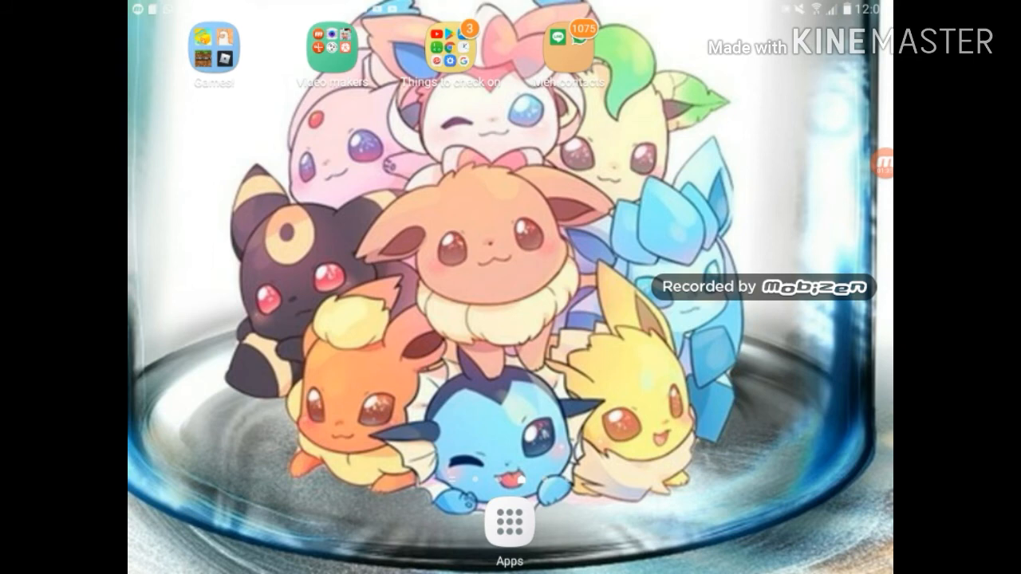
{"action": "left_click", "coordinate": [212, 48]}
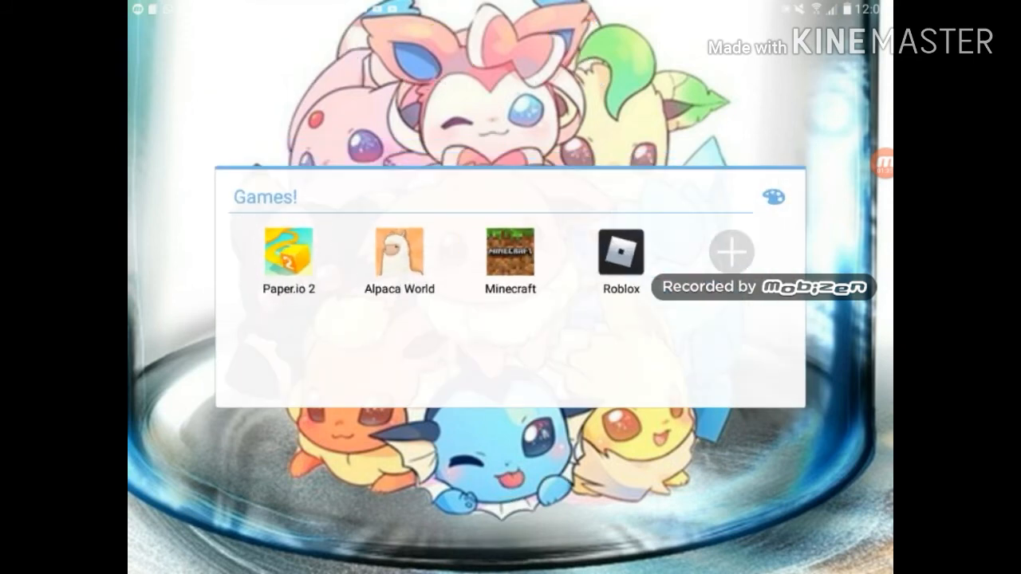